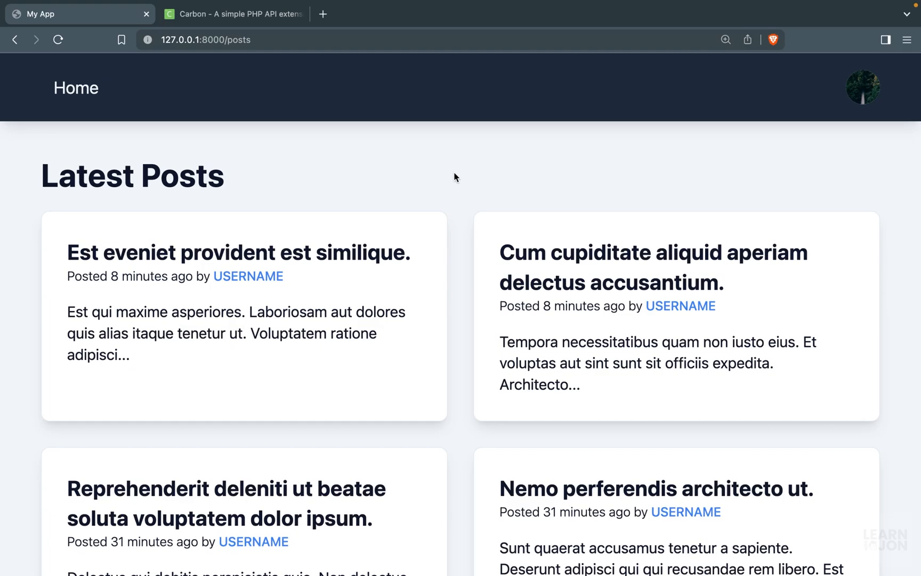
# Replace ->get() with ->paginate(6) and add dd($posts); in the index method
pyautogui.scroll(-3)
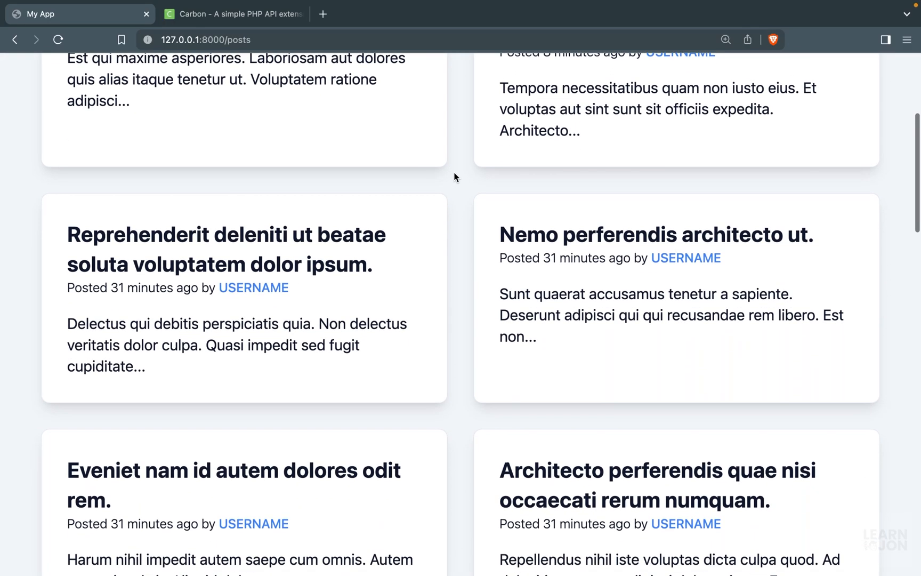
pyautogui.scroll(-3)
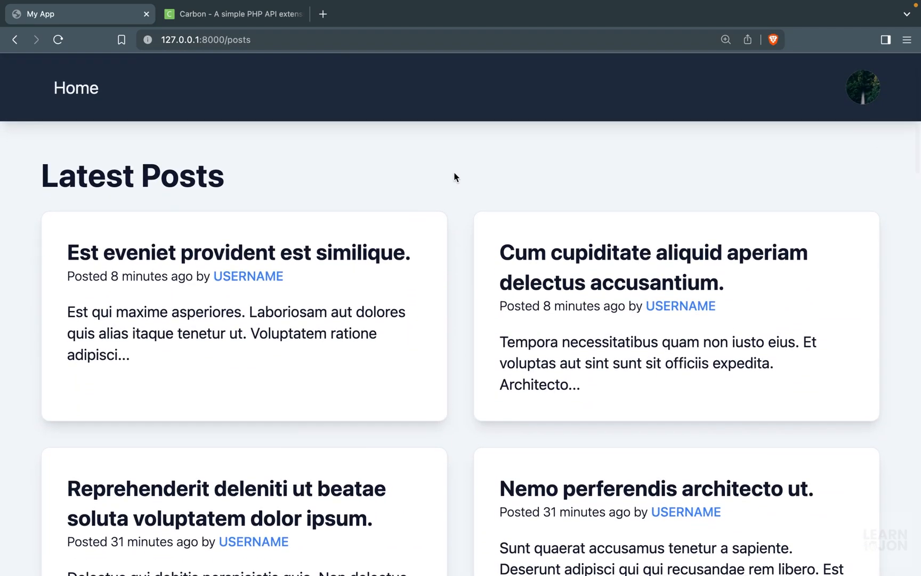
pyautogui.moveTo(462, 274)
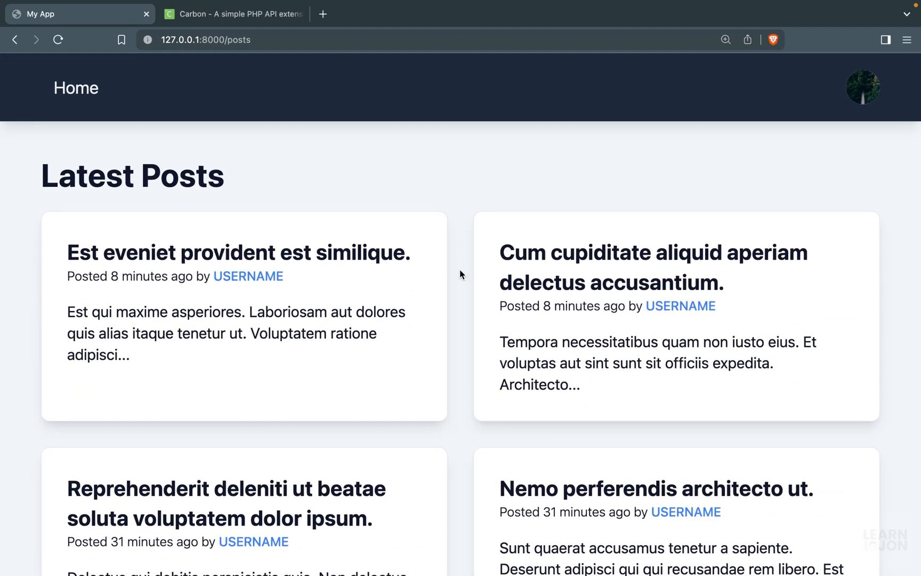
pyautogui.moveTo(466, 376)
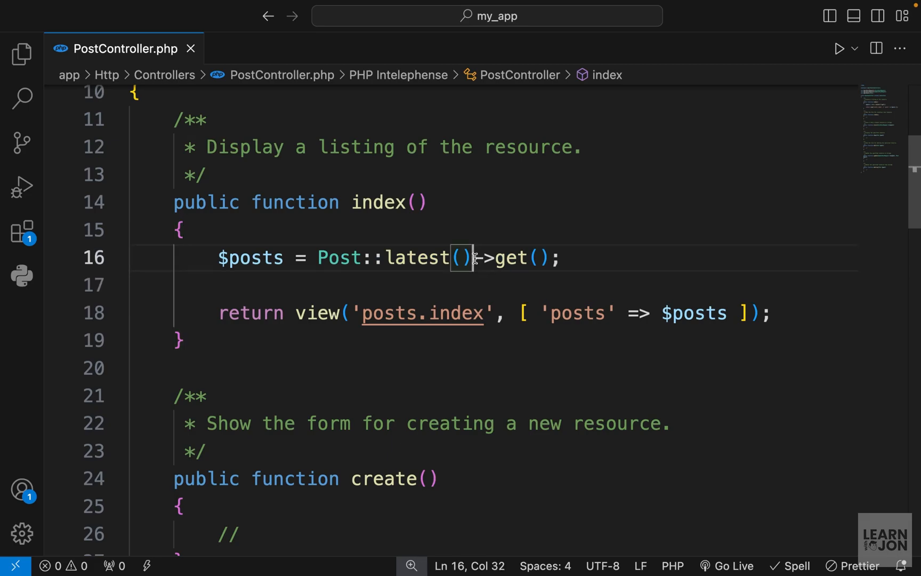
pyautogui.moveTo(476, 257); pyautogui.dragTo(549, 257)
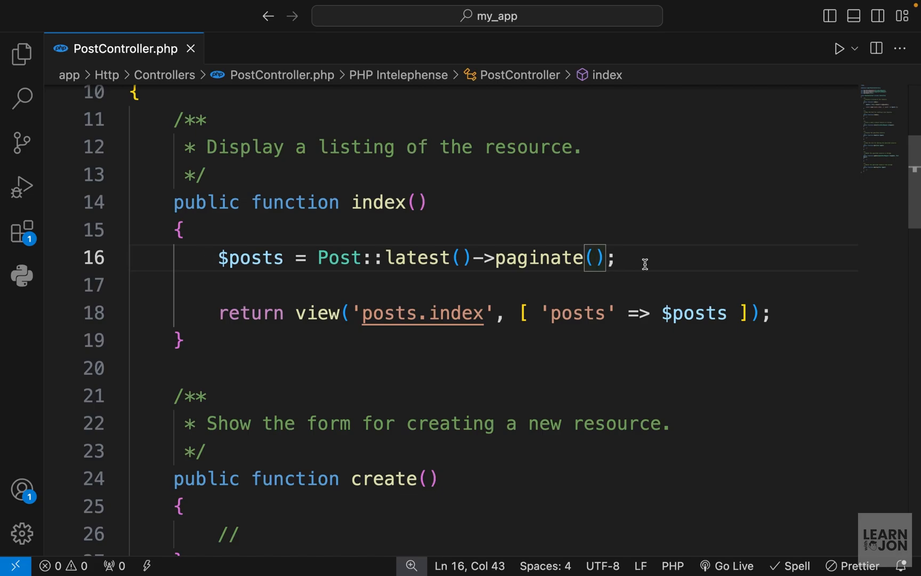
pyautogui.moveTo(501, 294)
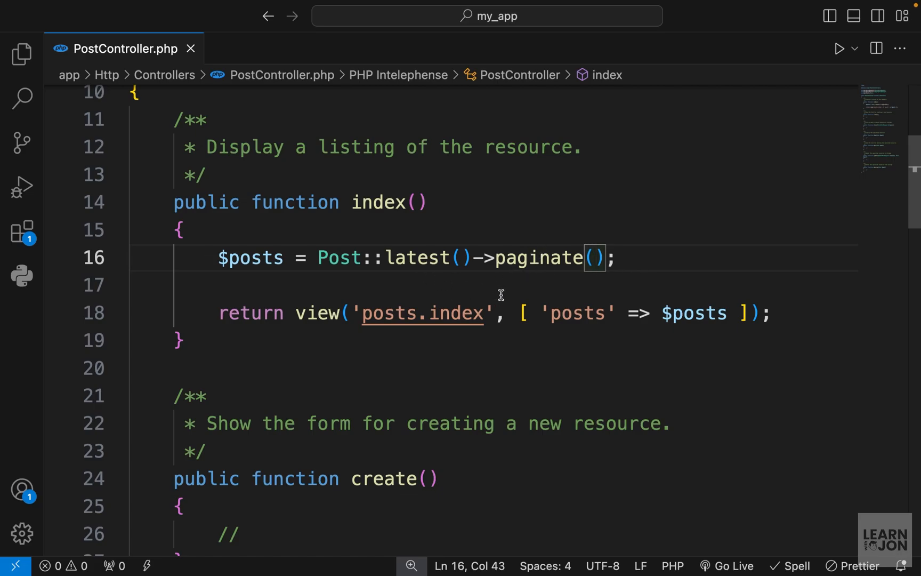
pyautogui.moveTo(633, 274)
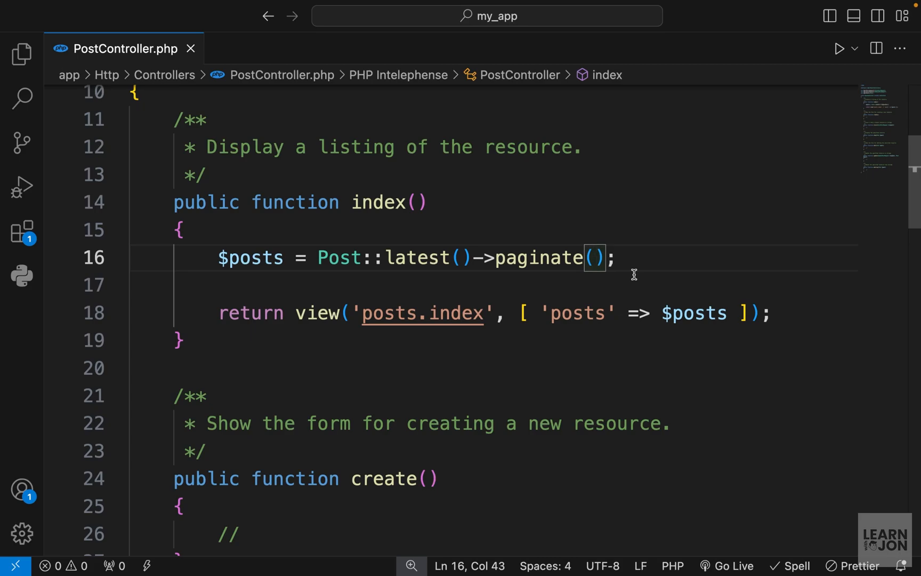
pyautogui.write('6')
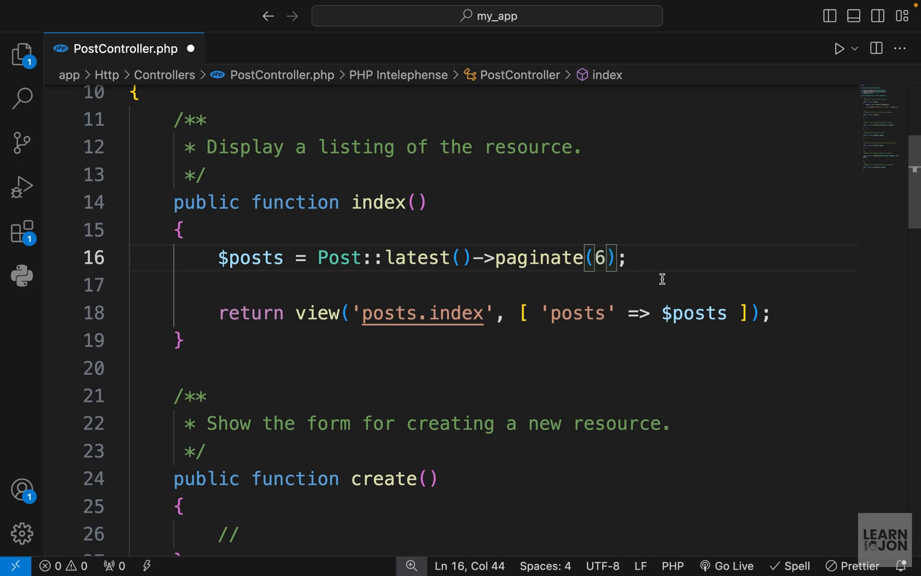
pyautogui.write('dd')
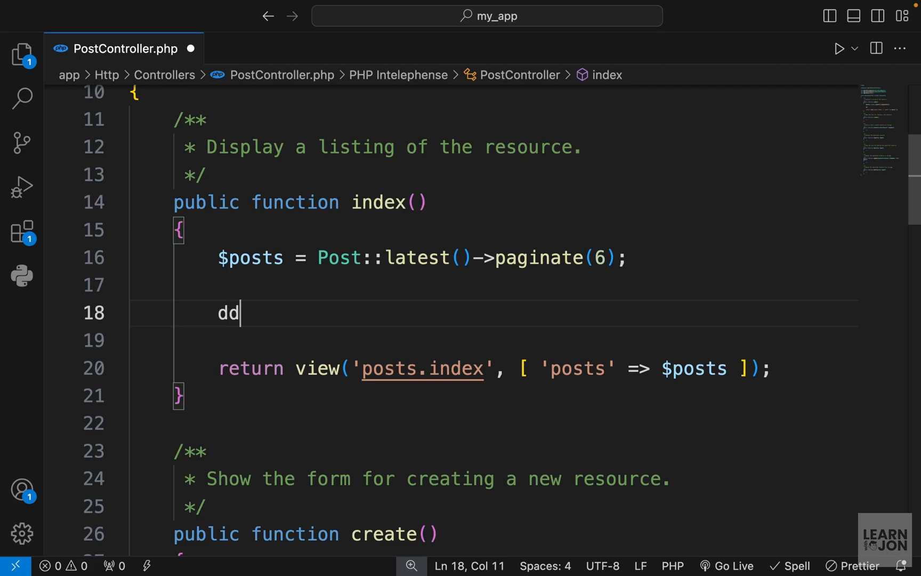
pyautogui.write('($posts);')
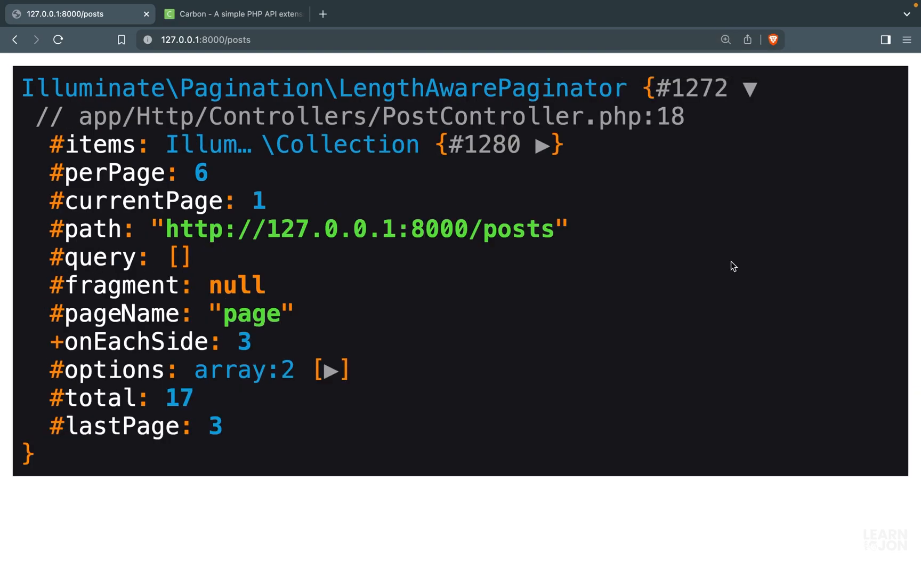
pyautogui.moveTo(517, 109)
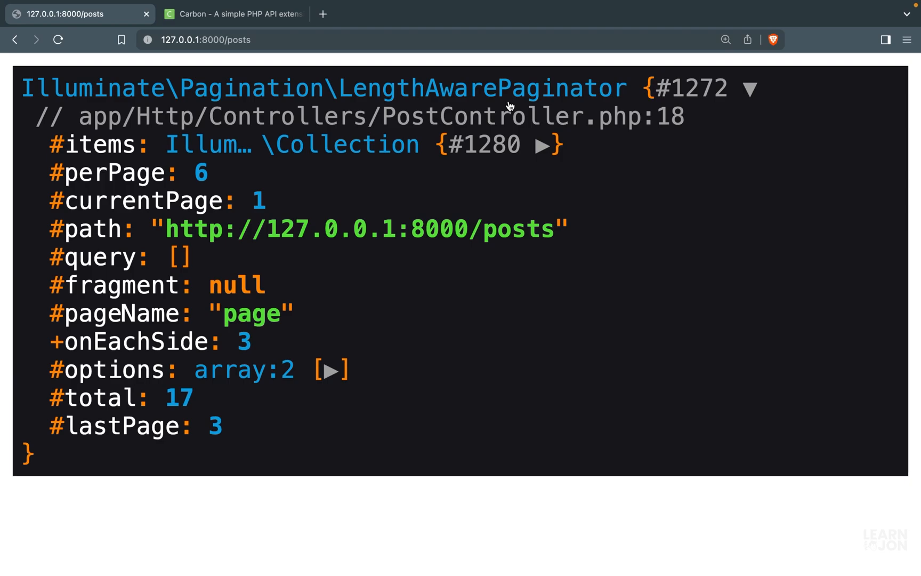
pyautogui.moveTo(262, 458)
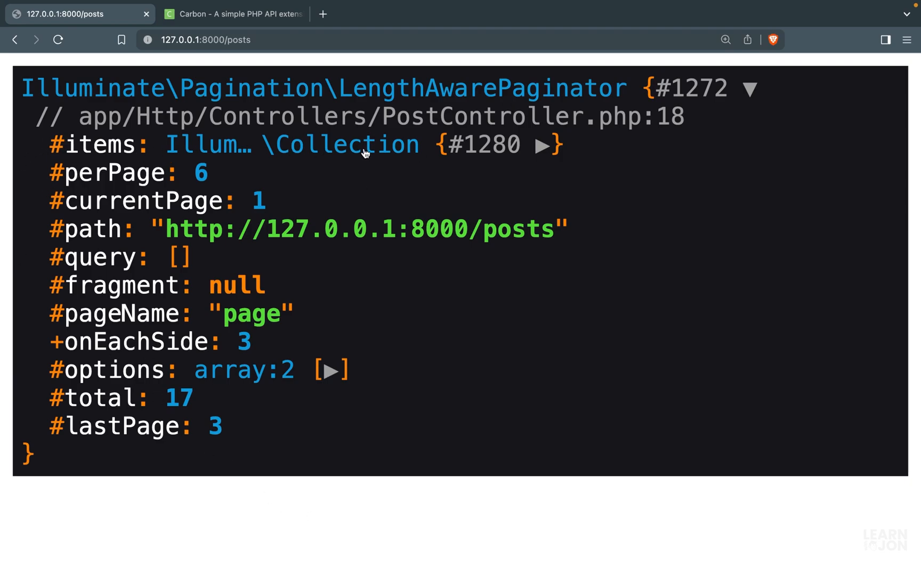
pyautogui.moveTo(229, 159)
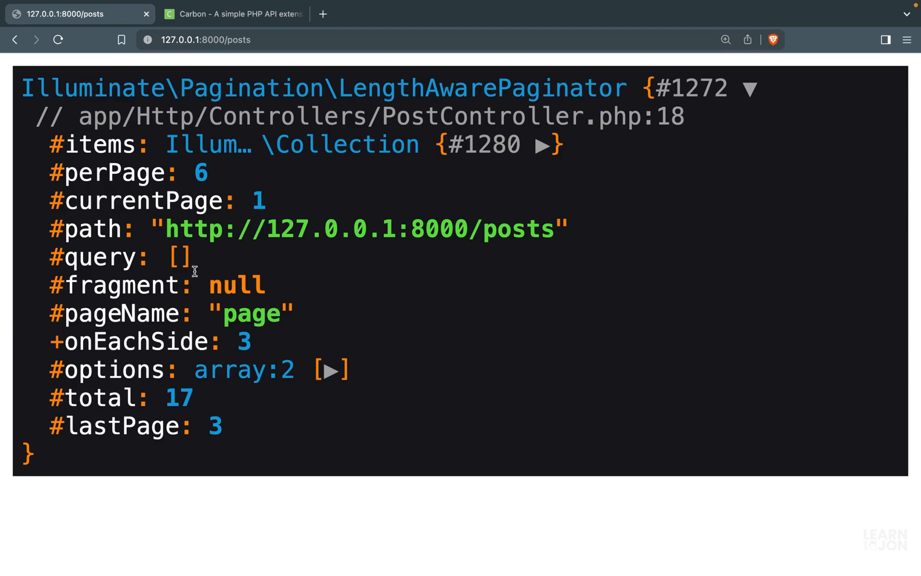
pyautogui.moveTo(502, 304)
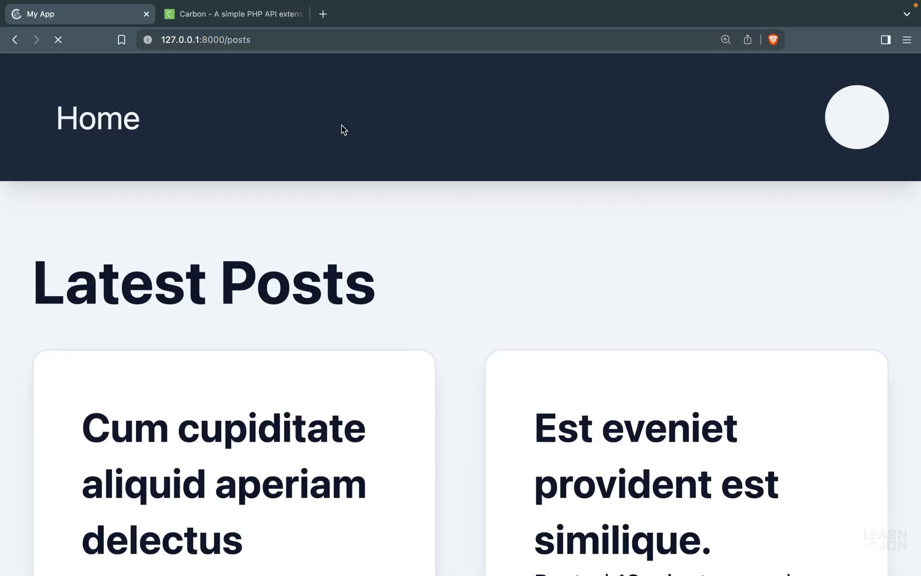
# Scroll the refreshed /posts page to confirm only six posts are listed
pyautogui.scroll(-3)
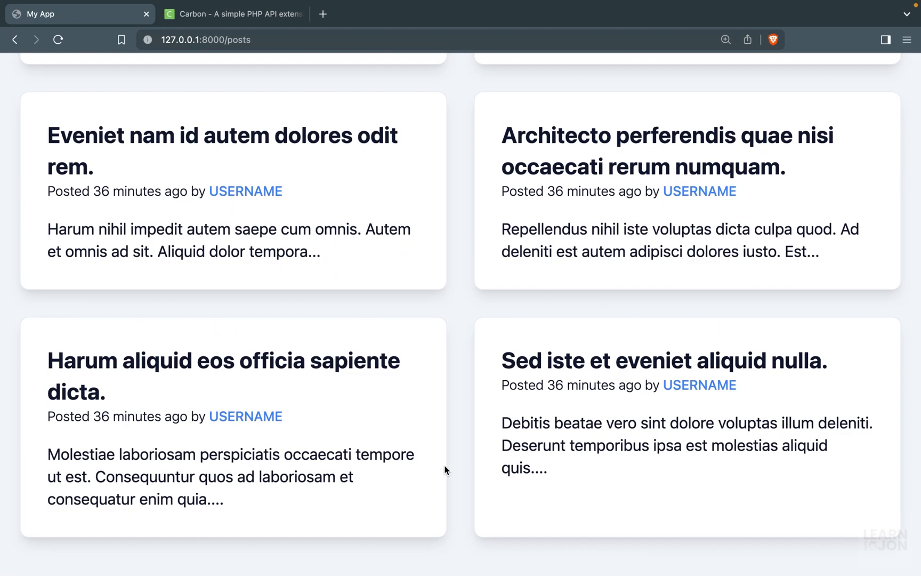
pyautogui.scroll(3)
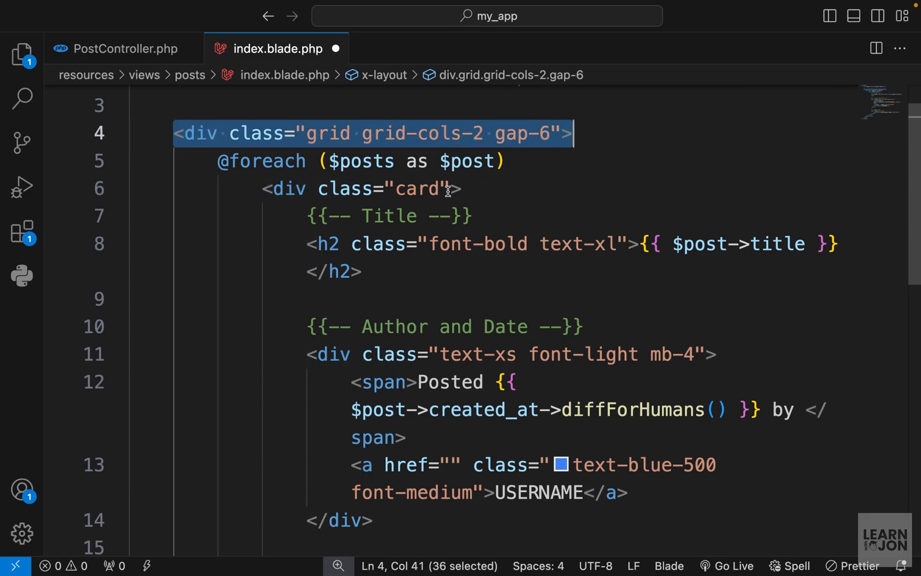
# Add a div after the grid in index.blade.php containing {{ $posts->links() }}
pyautogui.scroll(-3)
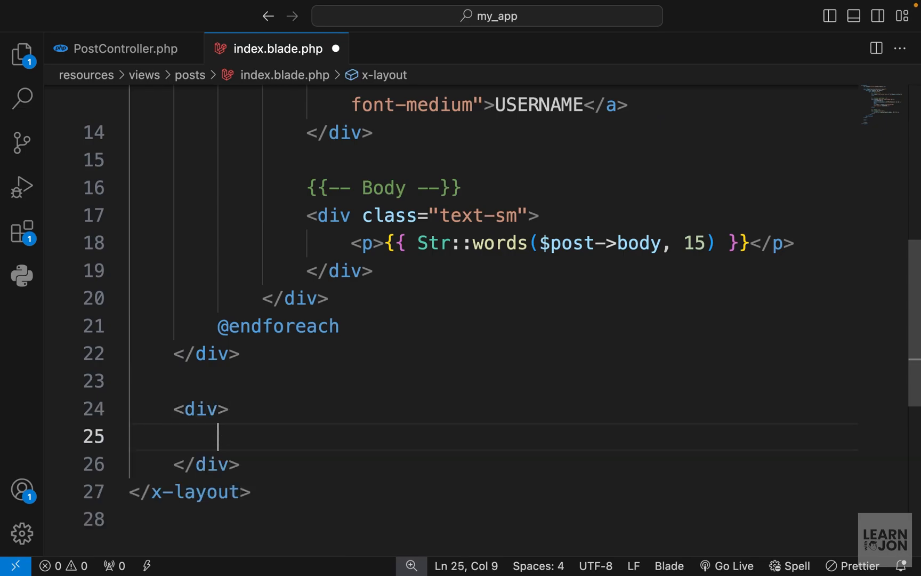
pyautogui.write('{{}}')
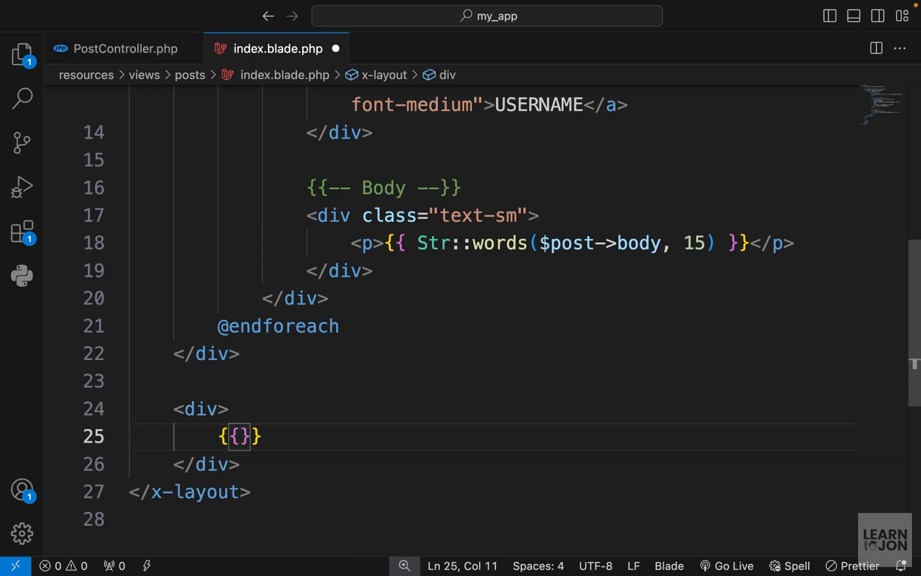
pyautogui.write('$posts')
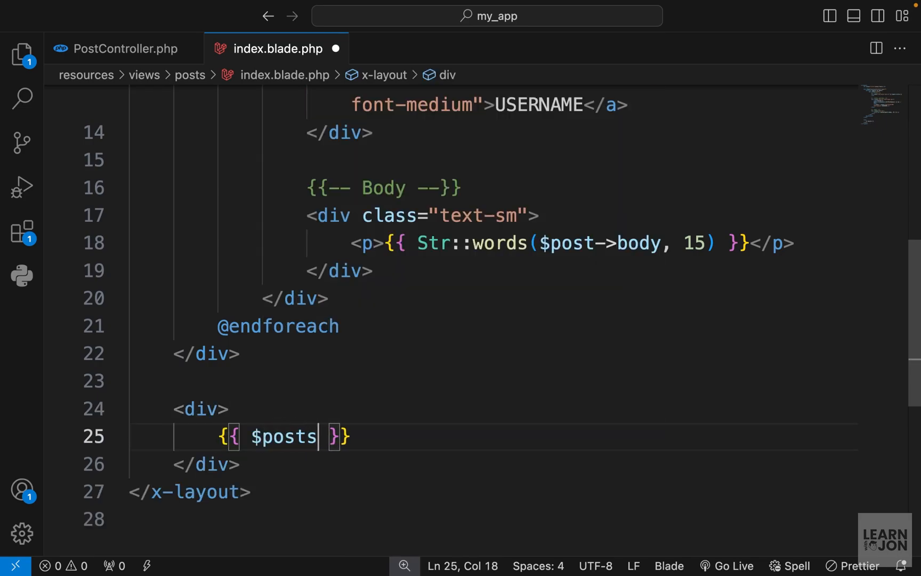
pyautogui.write('->link')
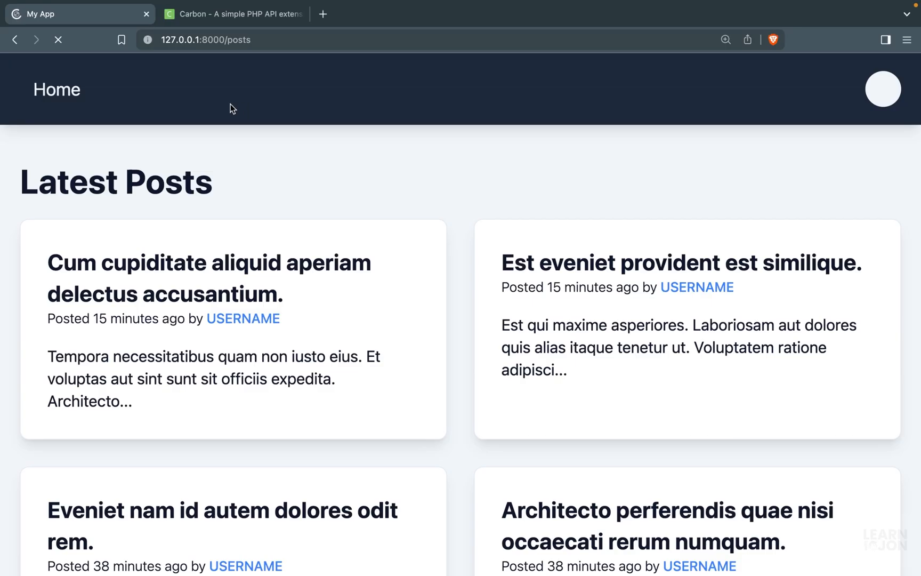
# Navigate to page 3 of the posts, then back to page 2 with its unstyled links
pyautogui.scroll(-3)
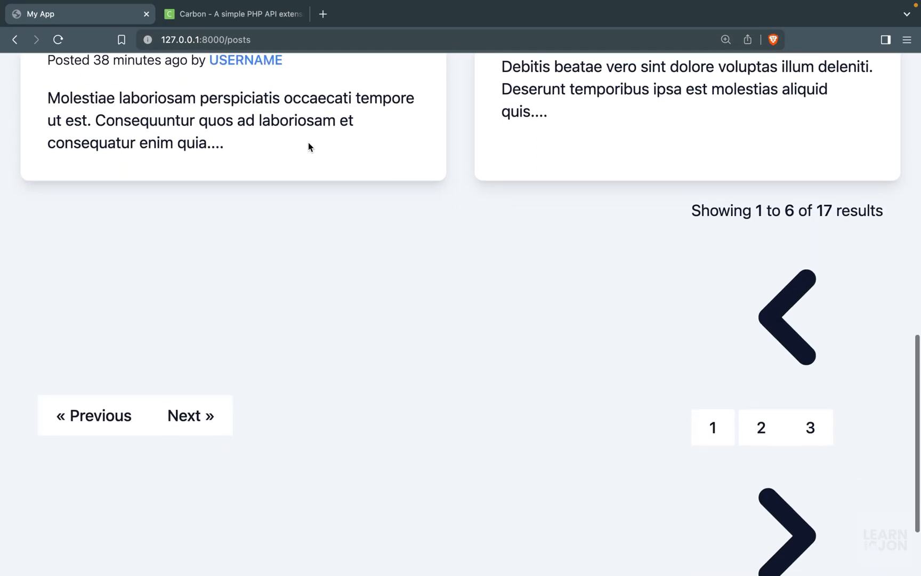
pyautogui.scroll(-3)
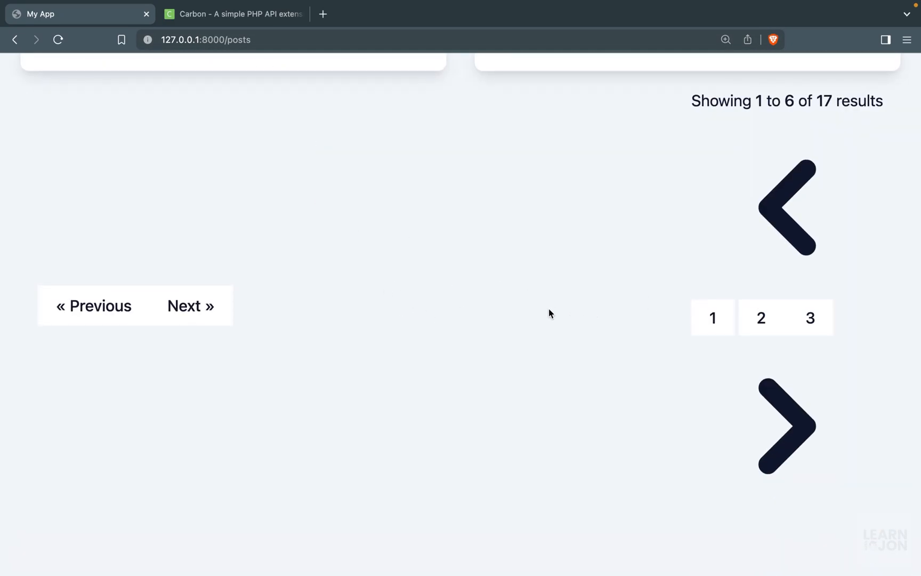
pyautogui.moveTo(246, 260)
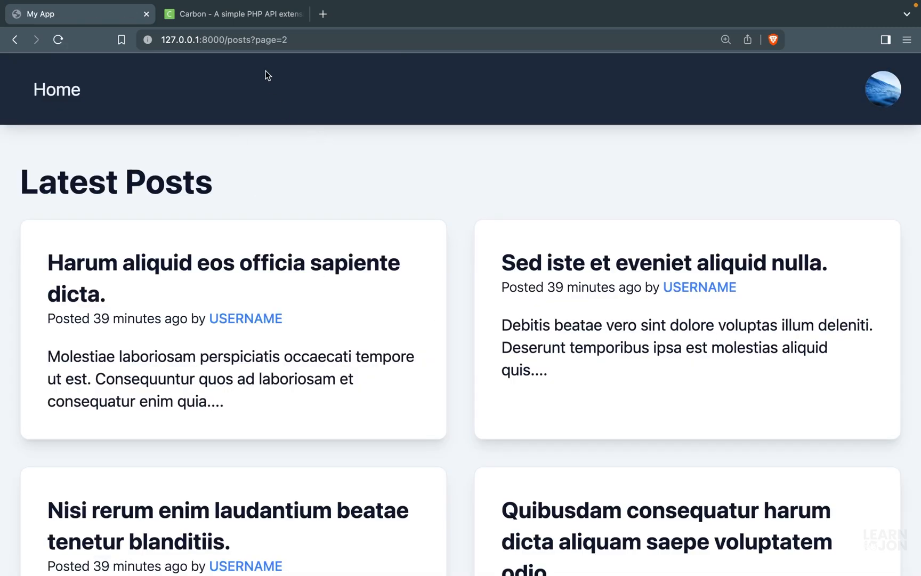
pyautogui.doubleClick(270, 39)
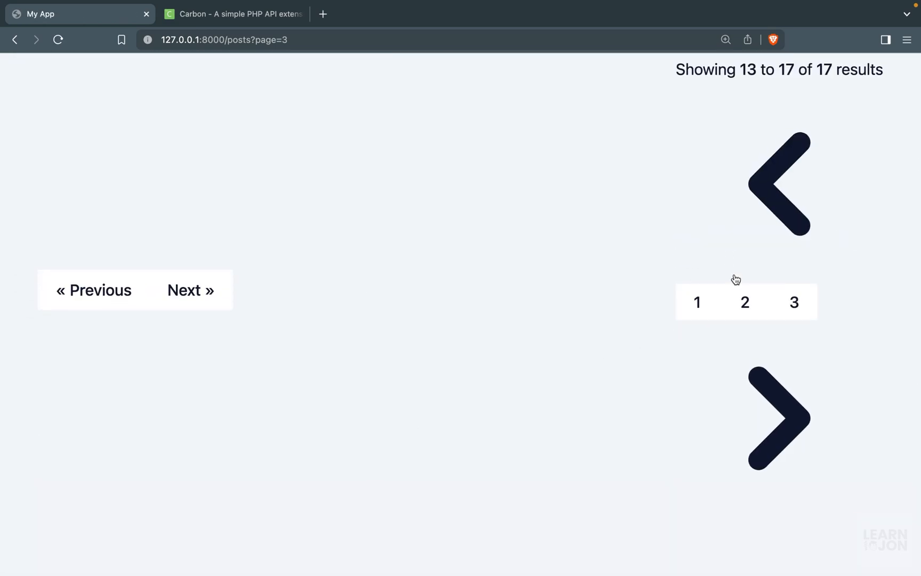
pyautogui.click(744, 302)
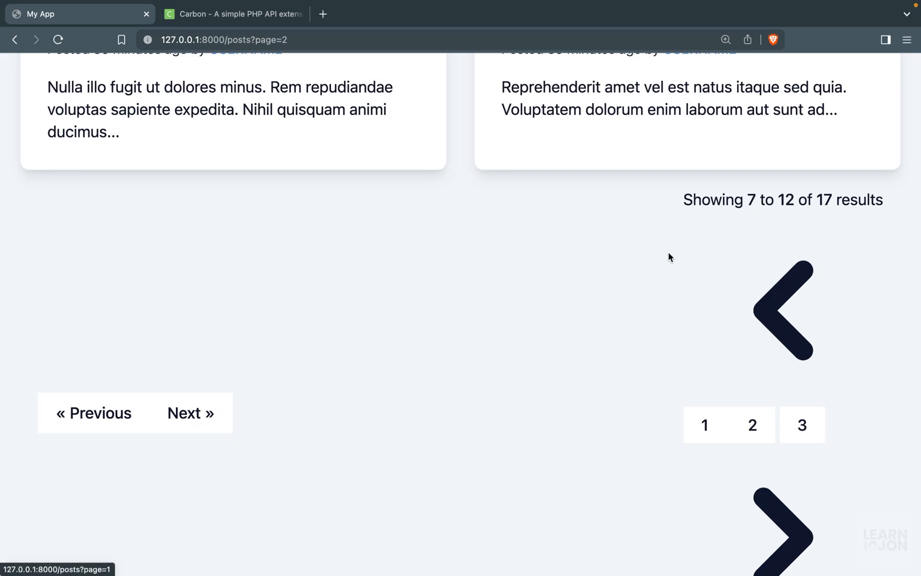
pyautogui.scroll(-3)
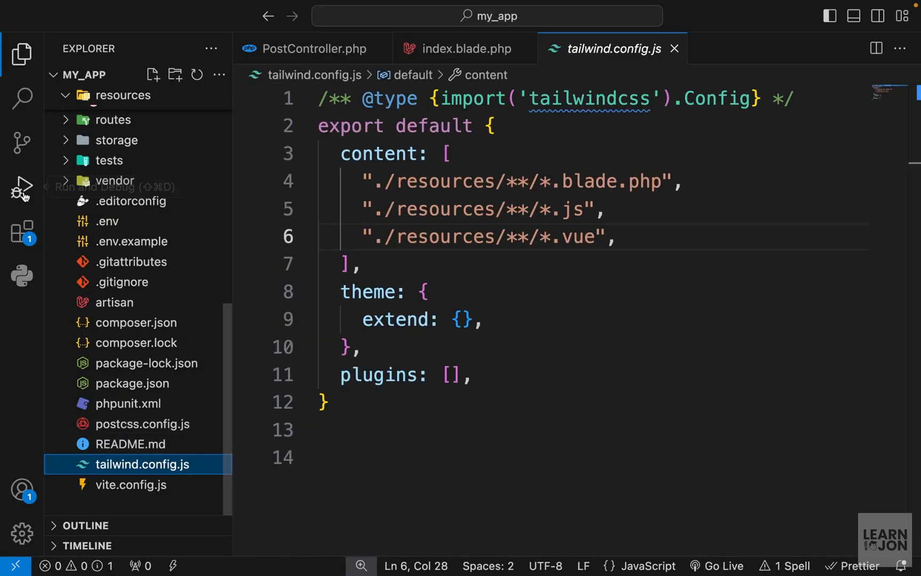
# Locate Laravel's Pagination/resources/views folder under vendor and copy its relative path
pyautogui.moveTo(364, 180); pyautogui.dragTo(615, 236)
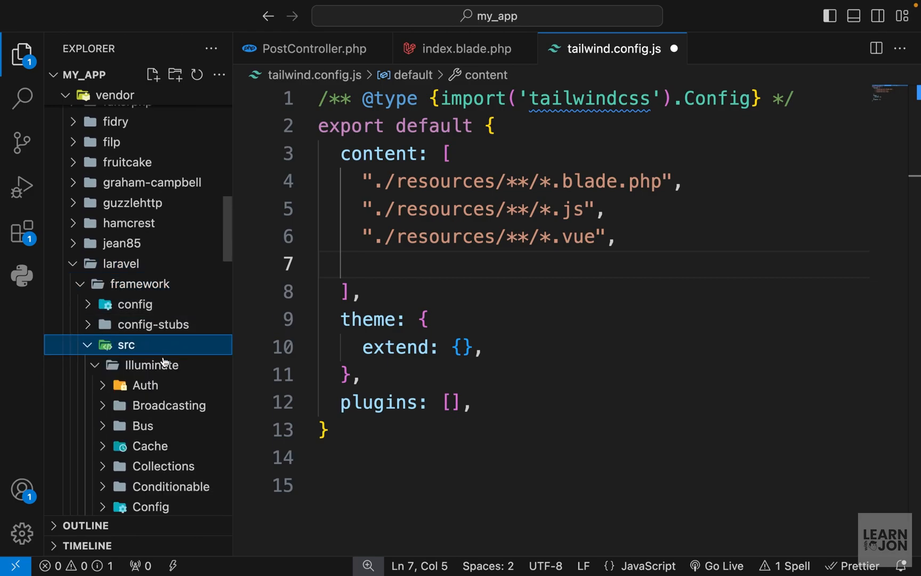
pyautogui.click(162, 394)
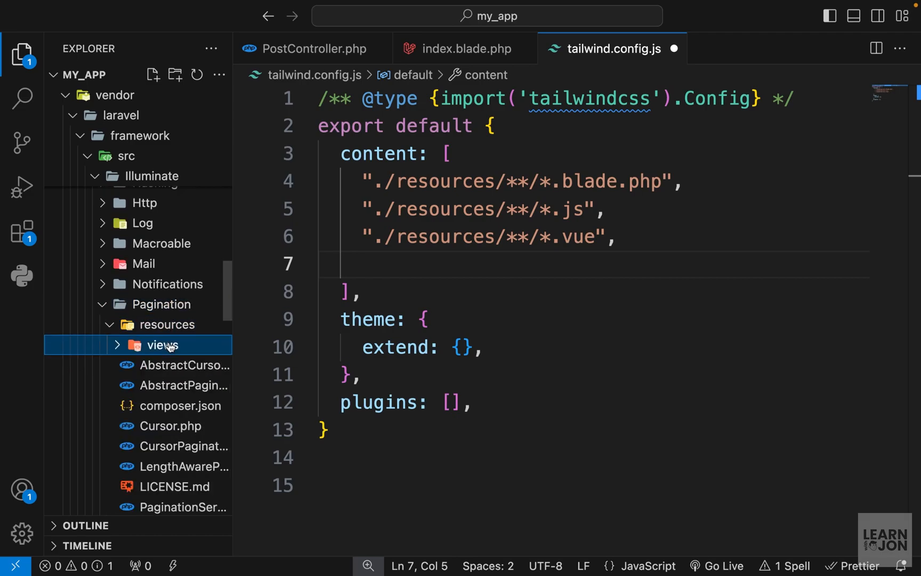
pyautogui.click(162, 344)
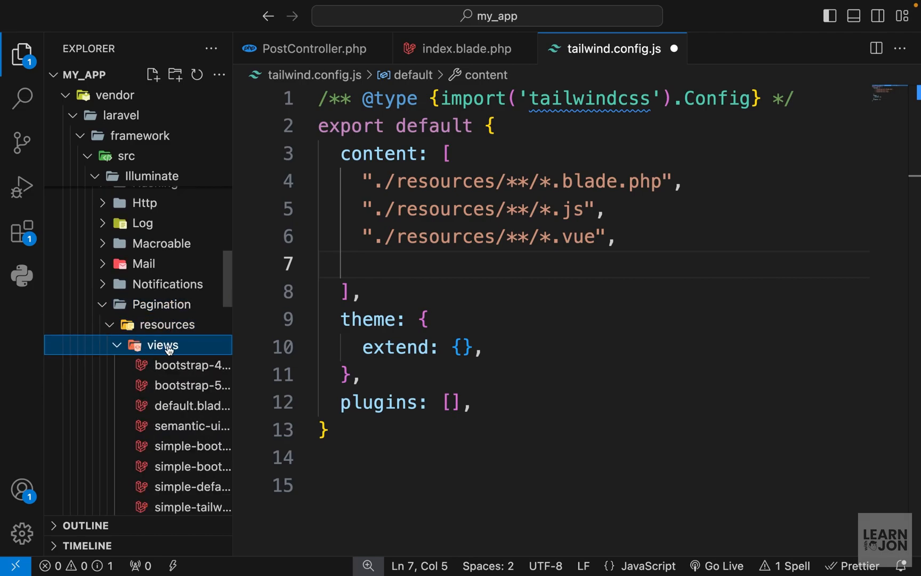
pyautogui.moveTo(452, 271)
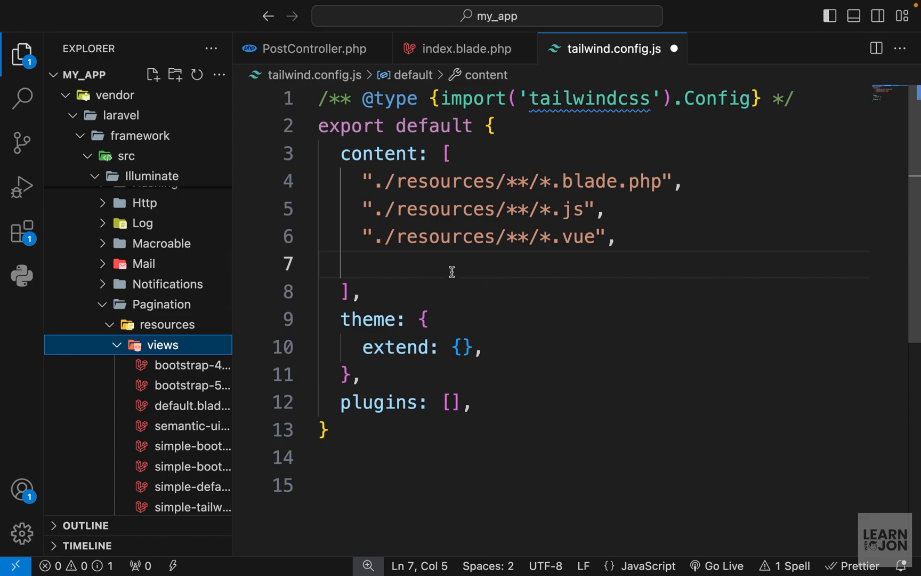
pyautogui.rightClick(164, 345)
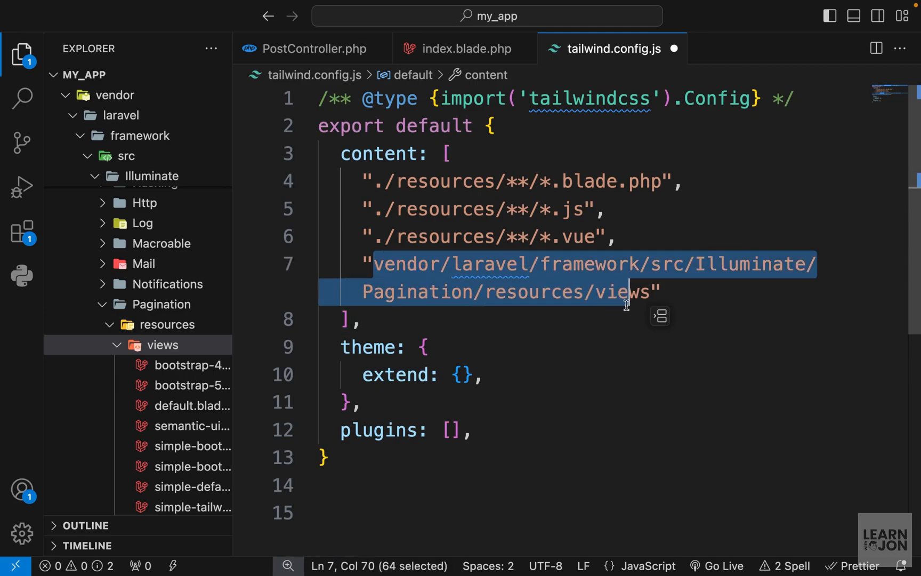
# Add that path with /*.blade.php to the Tailwind content array and save
pyautogui.write('/*')
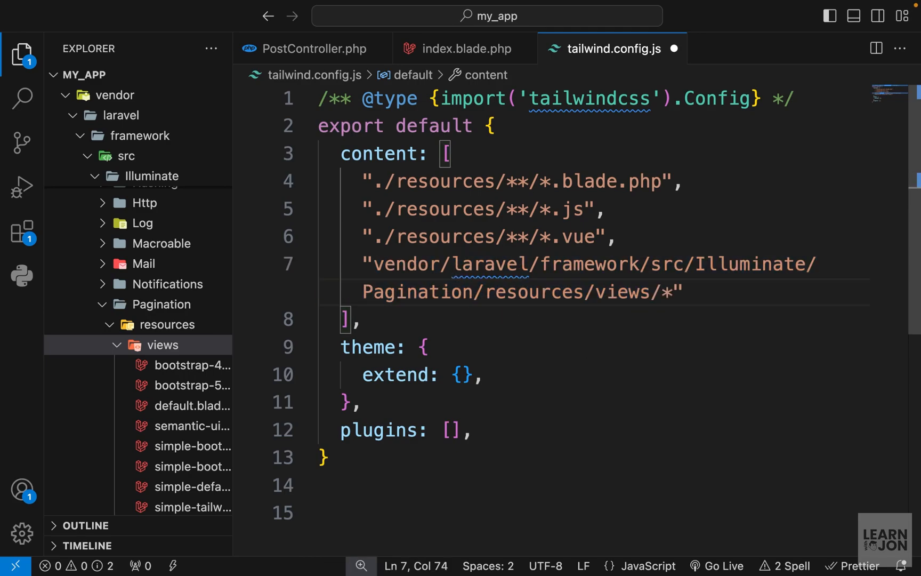
pyautogui.write('.blade.php')
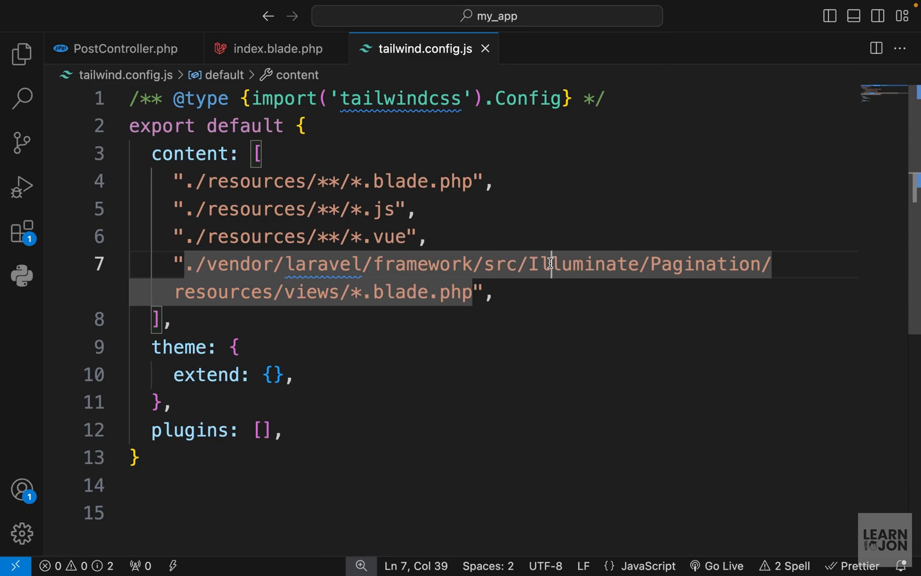
pyautogui.doubleClick(223, 292)
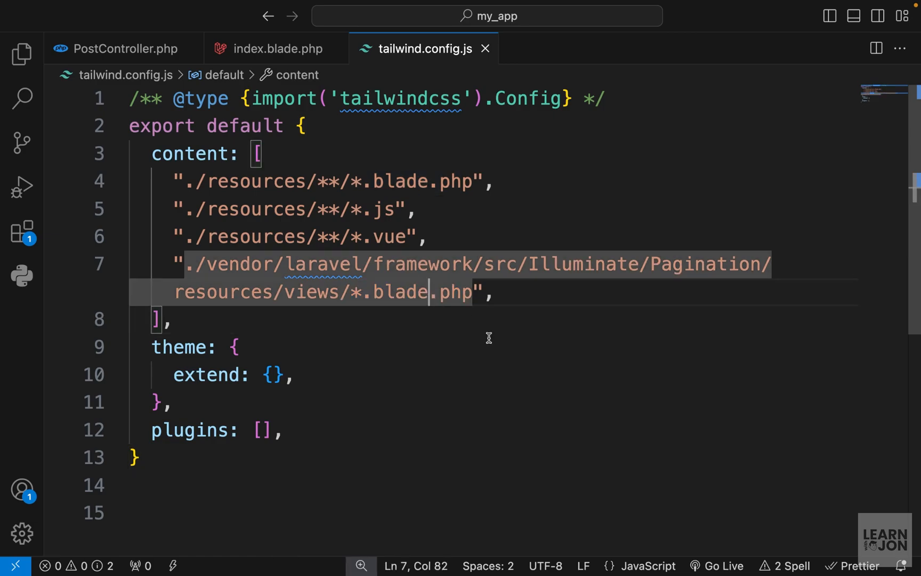
pyautogui.moveTo(498, 308)
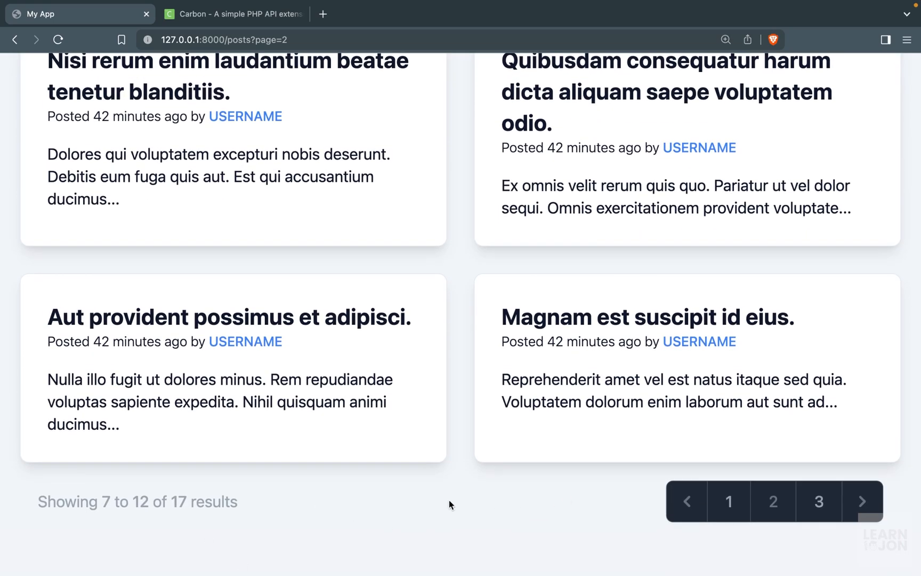
# Return to page 1 of the posts using the now Tailwind-styled pagination bar
pyautogui.click(728, 501)
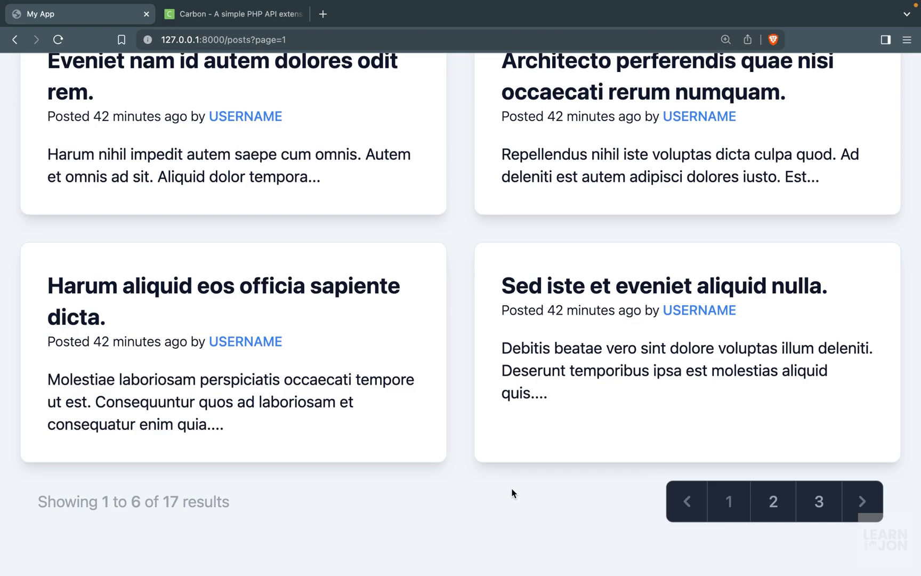
pyautogui.moveTo(291, 545)
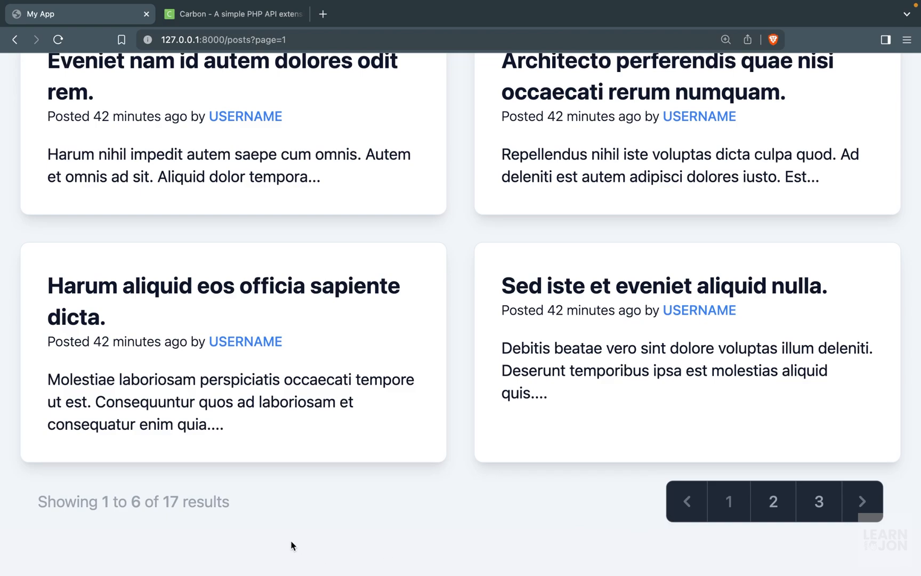
pyautogui.moveTo(238, 530)
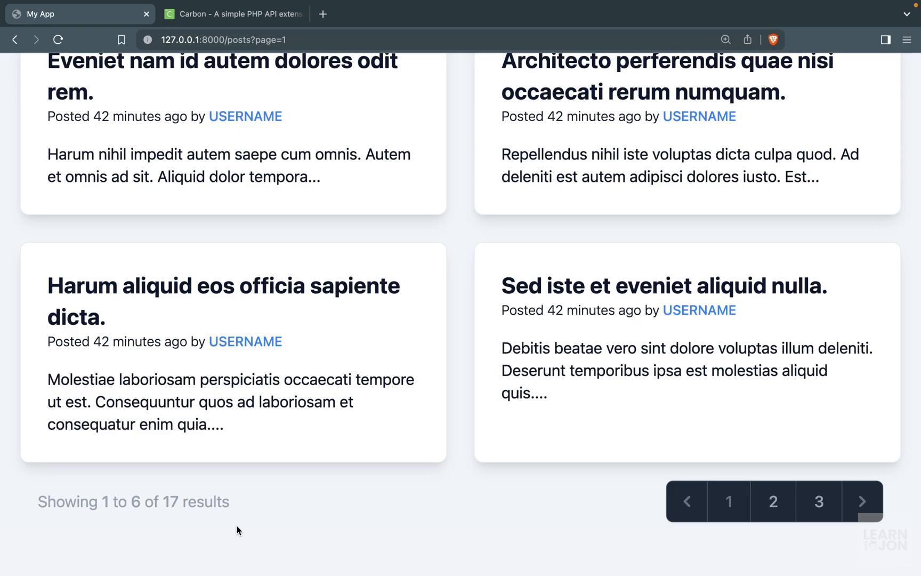
pyautogui.moveTo(262, 515)
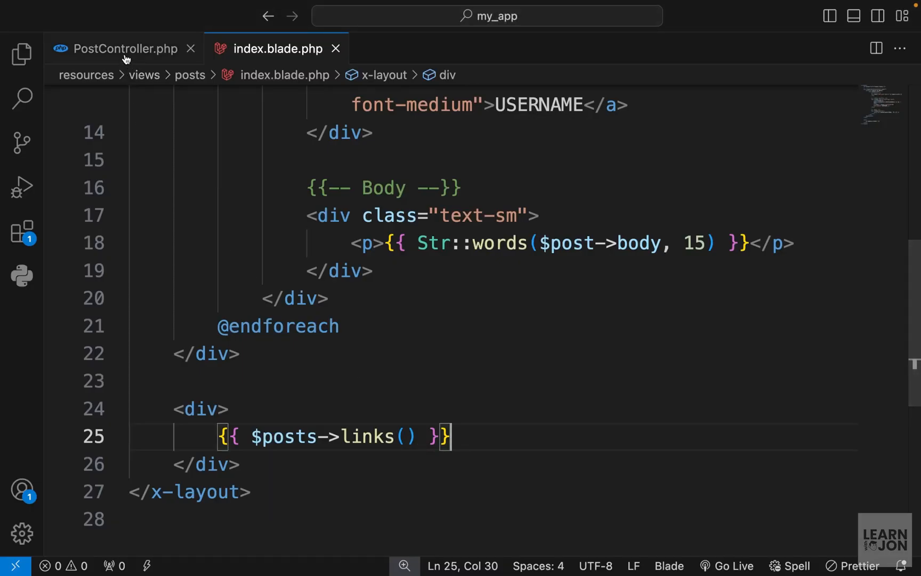
pyautogui.click(124, 48)
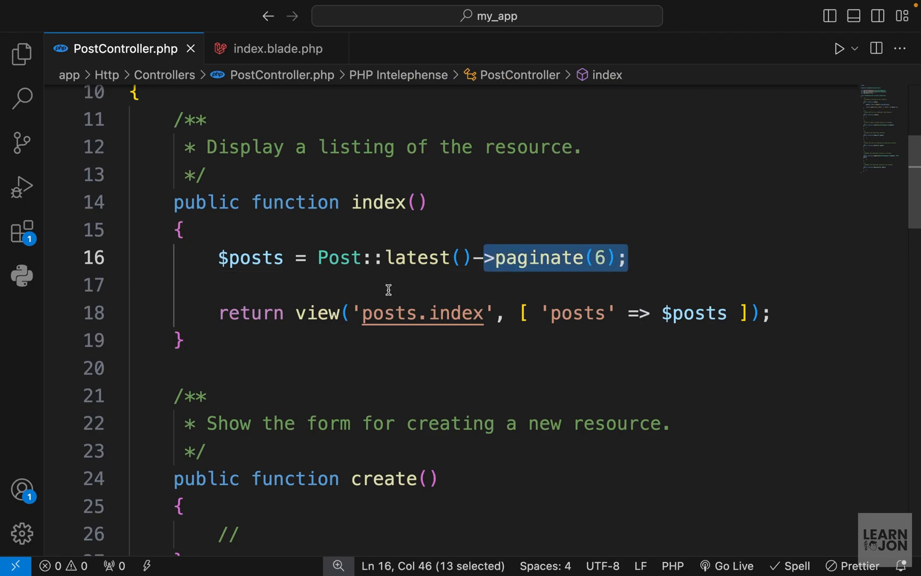
pyautogui.click(277, 48)
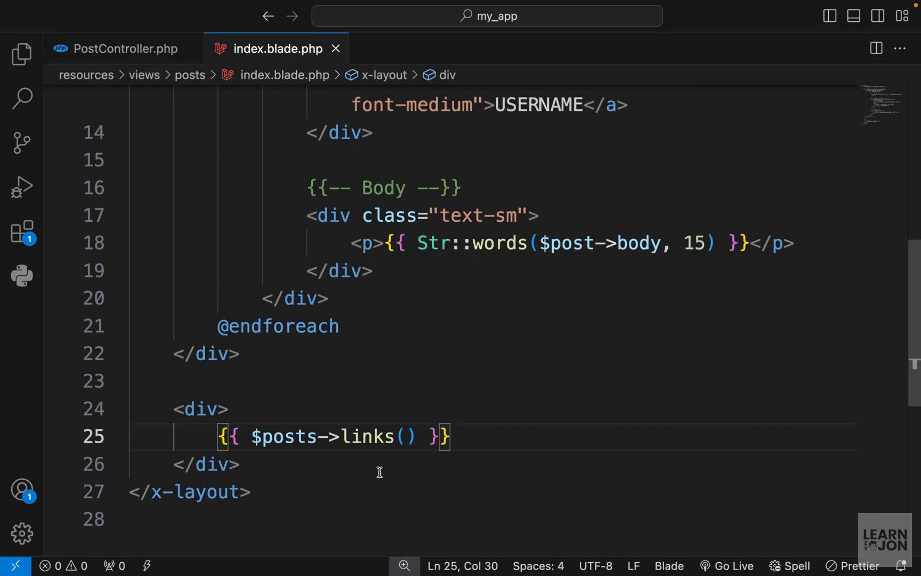
pyautogui.doubleClick(367, 436)
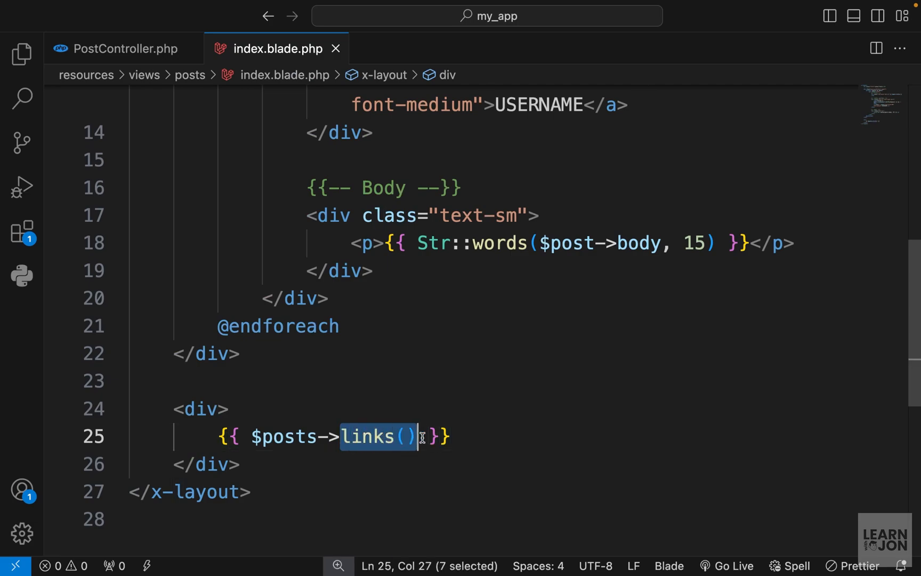